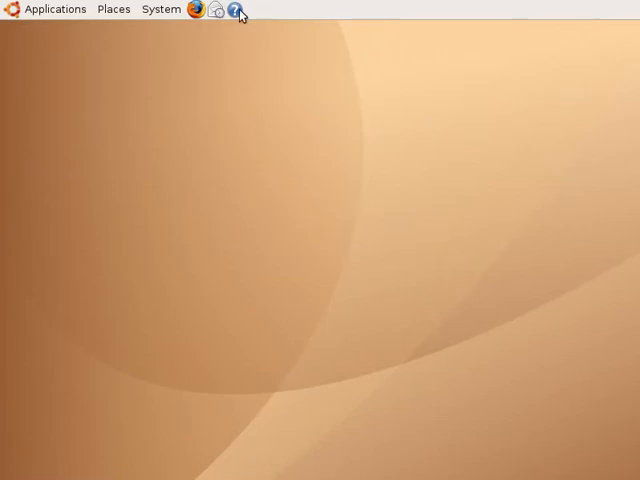
Reveal the System > Preferences submenu that lists the Font settings tool.
left_click(160, 8)
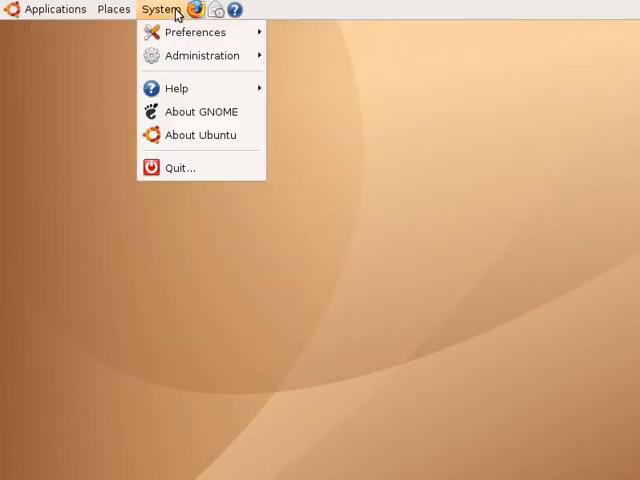
left_click(196, 32)
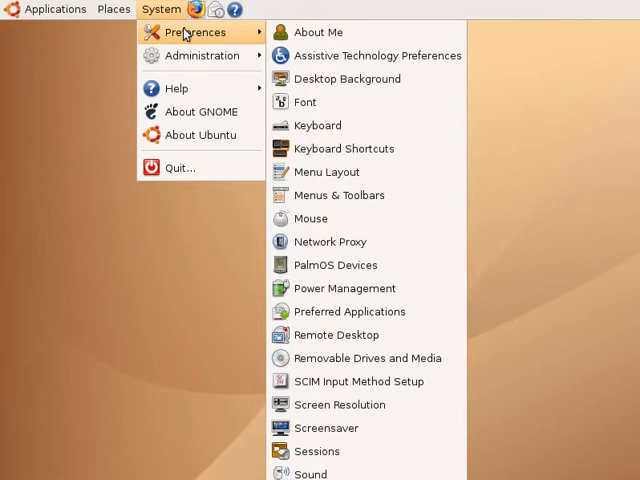
mouse_move(348, 78)
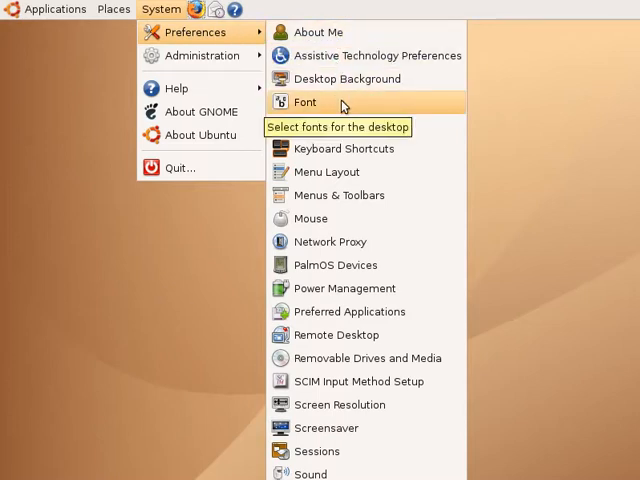
Launch Font Preferences and raise the Application font from Sans 10 to Sans 12.
left_click(304, 102)
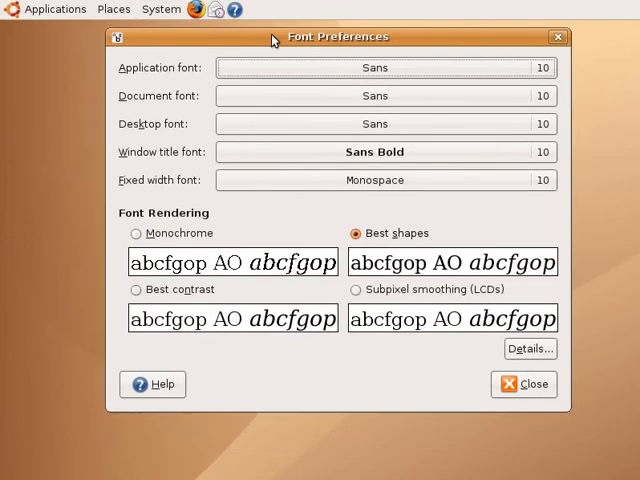
mouse_move(300, 42)
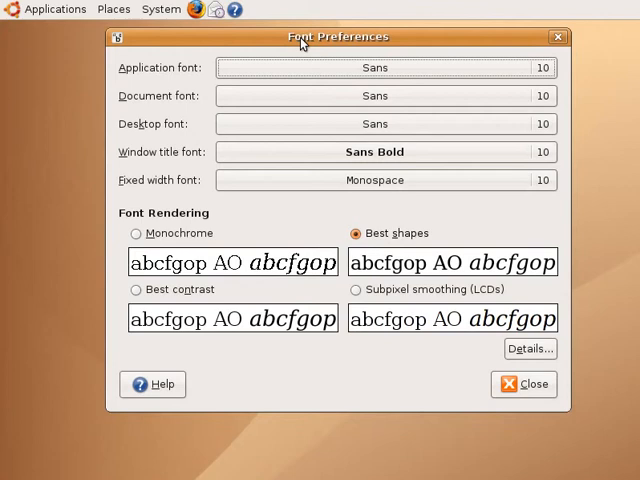
left_click(384, 68)
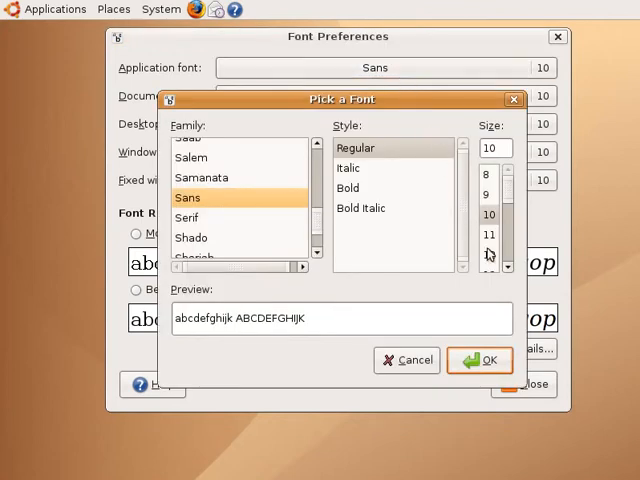
left_click(488, 256)
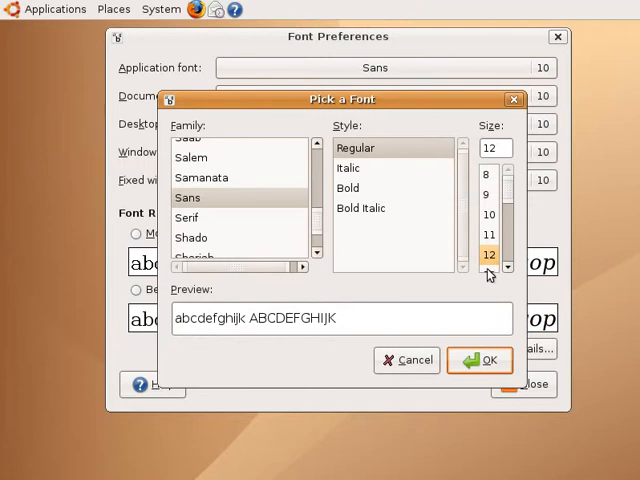
mouse_move(480, 360)
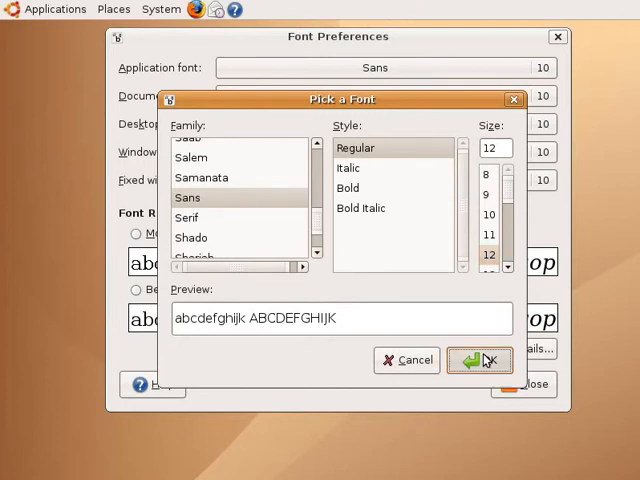
left_click(480, 360)
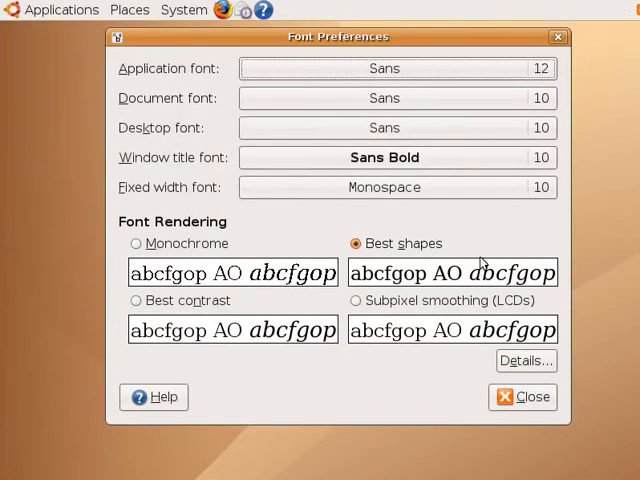
Raise the Document font to Sans 12, matching the application font.
left_click(396, 68)
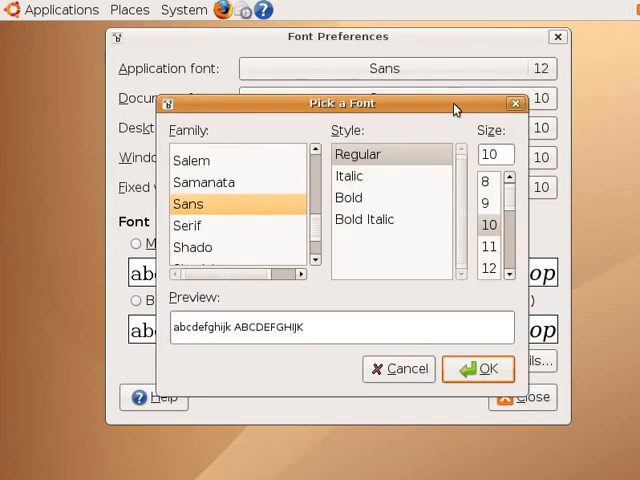
mouse_move(488, 266)
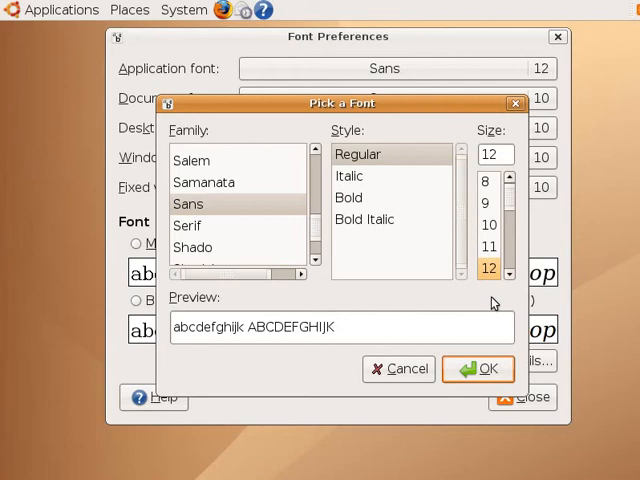
left_click(478, 368)
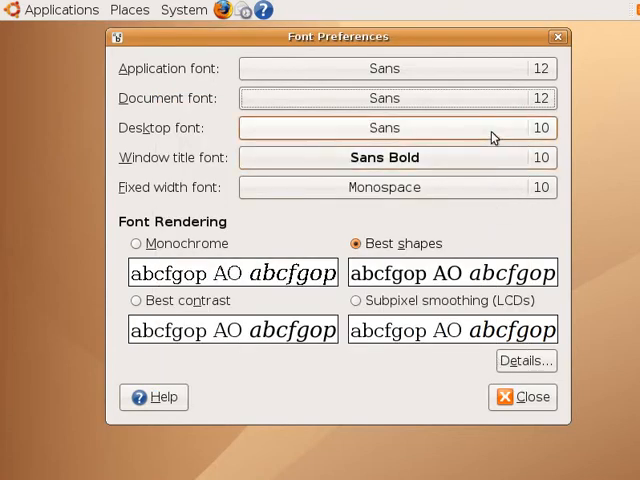
Set the Desktop font to Sans 12 and pick size 12 for the Window title font (Sans Bold).
left_click(396, 128)
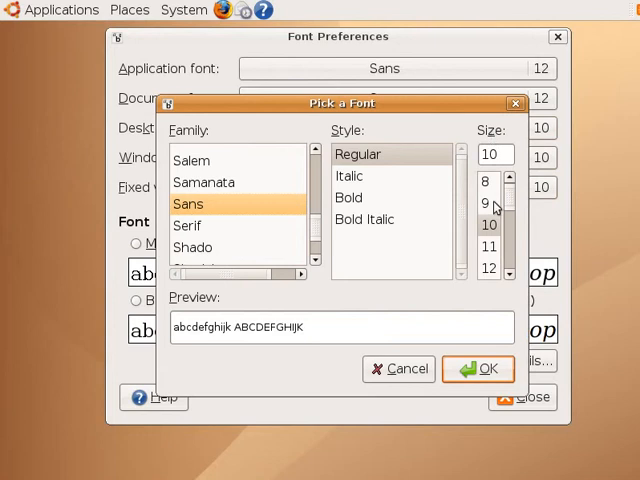
left_click(488, 268)
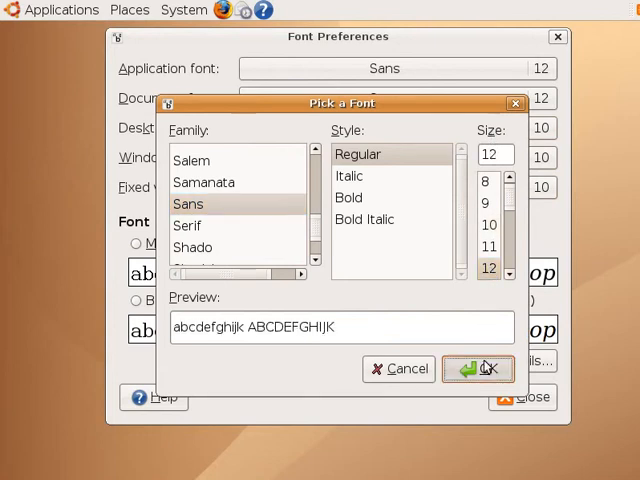
left_click(476, 368)
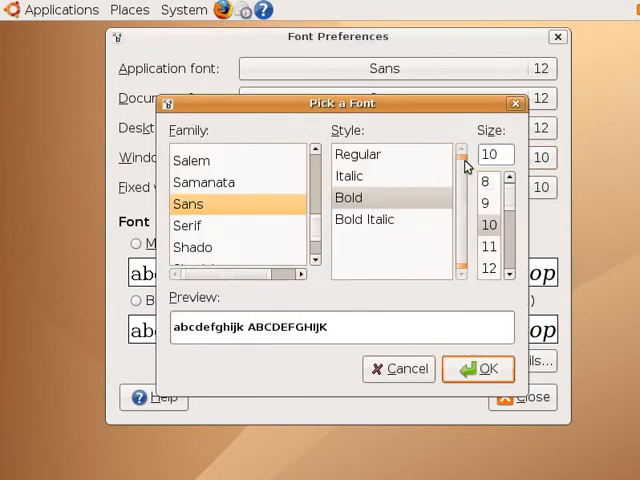
left_click(488, 268)
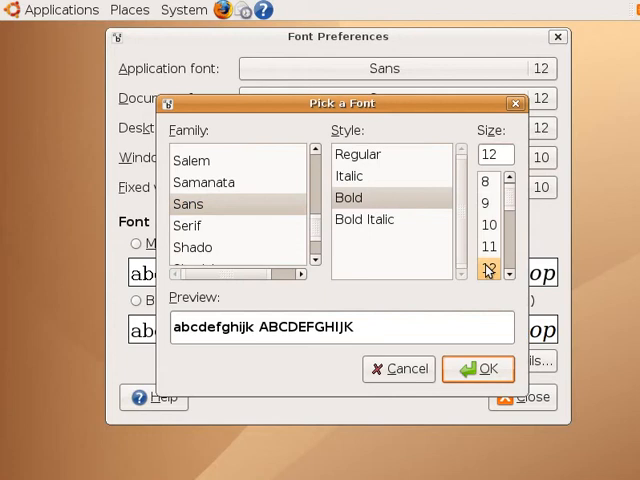
Confirm Window title Sans Bold 12 and raise the Fixed width font to Monospace 12.
left_click(488, 368)
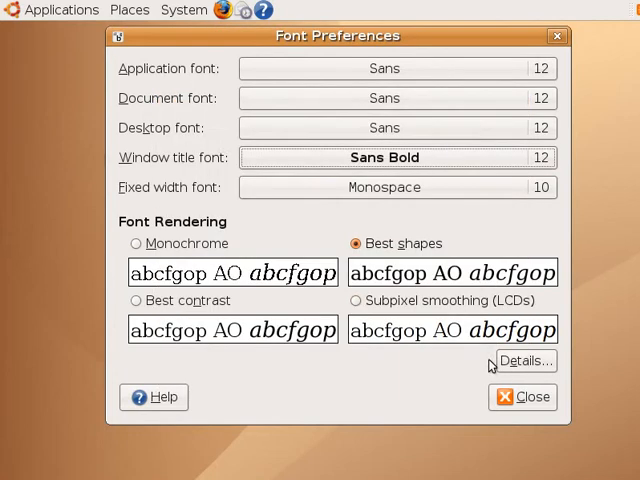
mouse_move(470, 202)
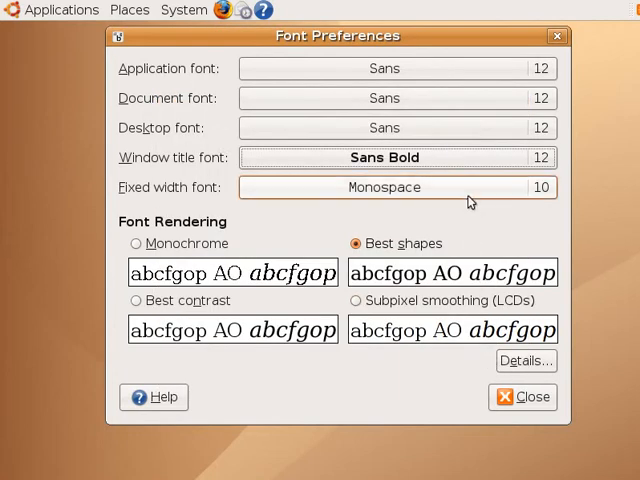
left_click(384, 188)
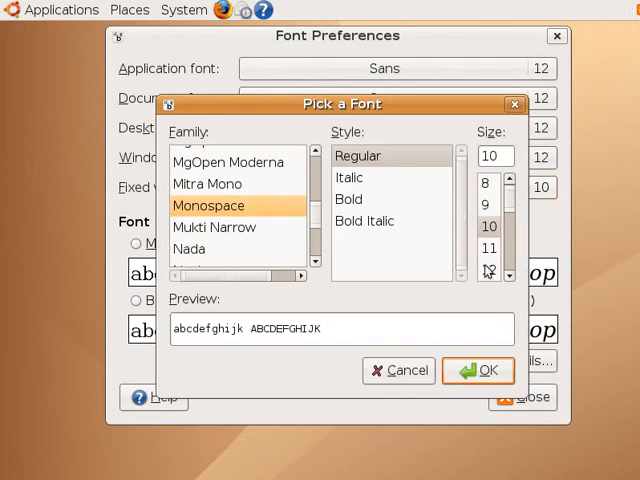
left_click(488, 270)
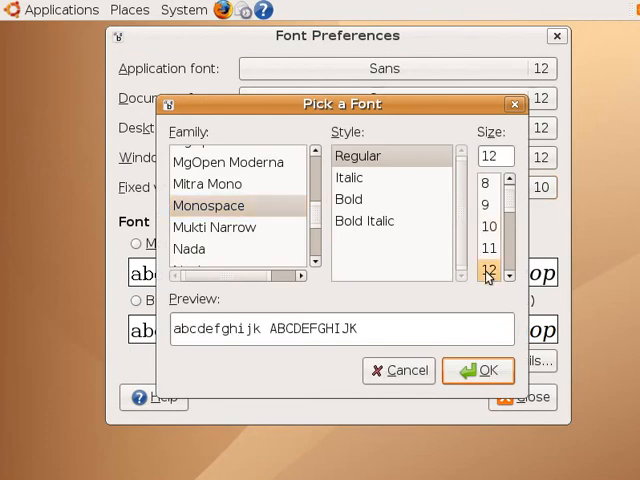
mouse_move(484, 352)
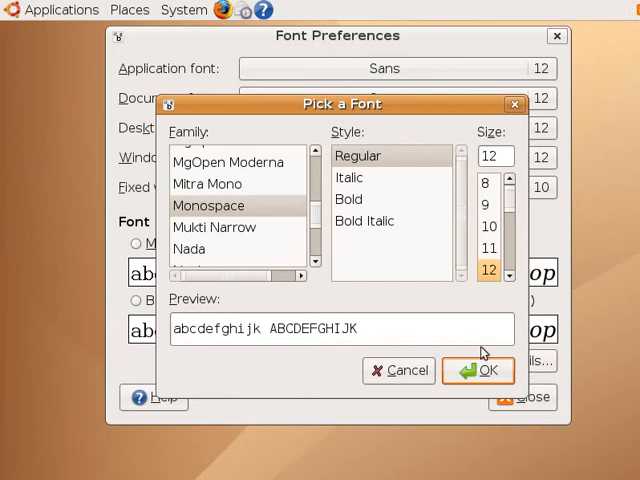
left_click(478, 370)
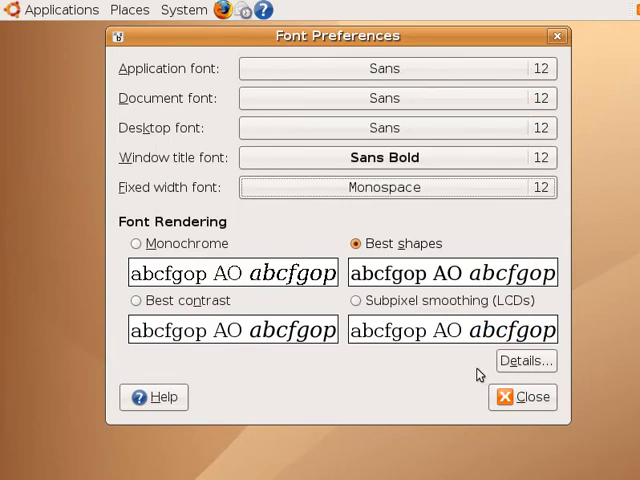
mouse_move(524, 396)
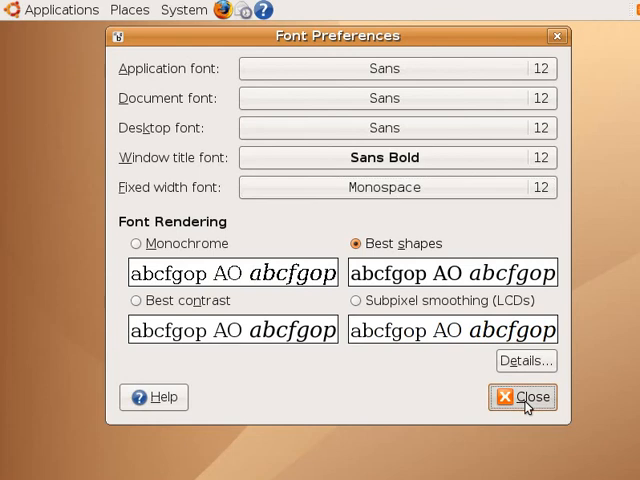
Close Font Preferences and launch Firefox to view the enlarged text on the welcome page.
left_click(522, 396)
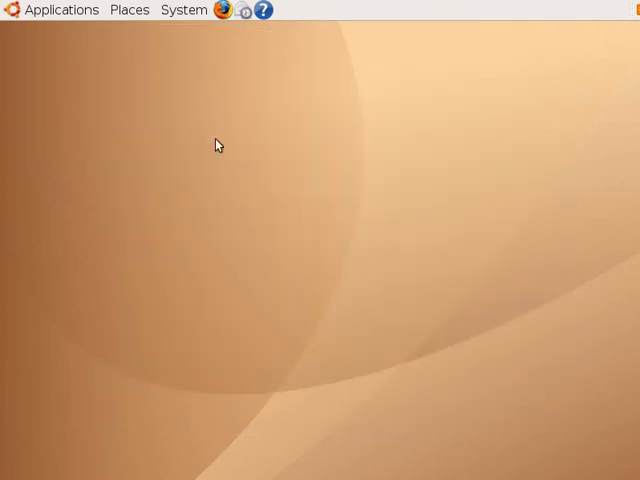
mouse_move(184, 10)
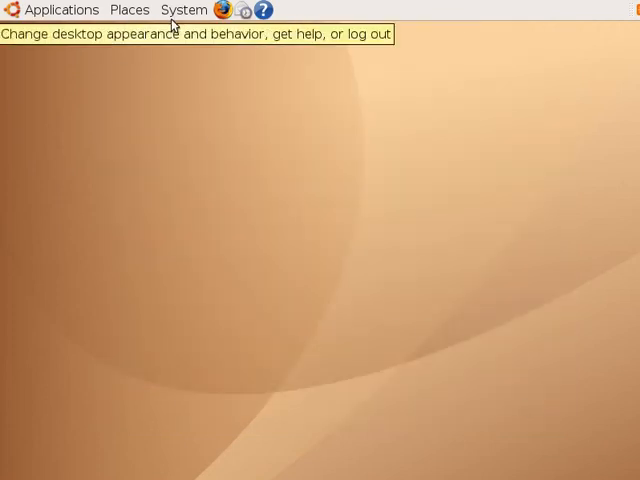
left_click(226, 10)
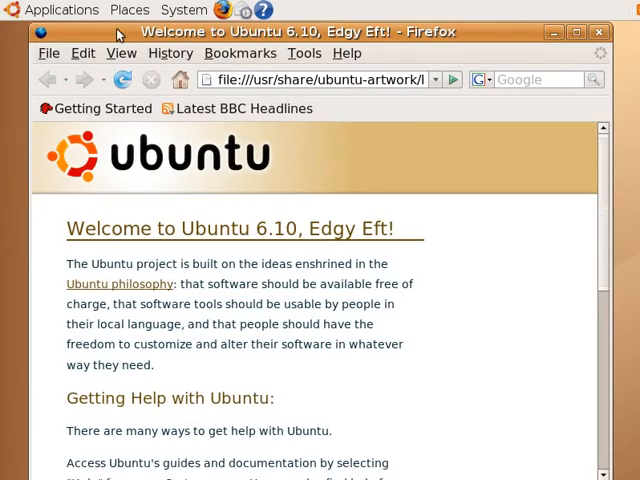
left_click(48, 52)
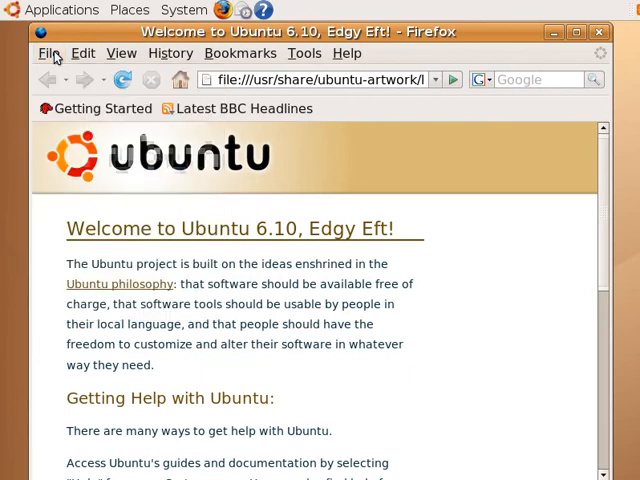
mouse_move(404, 32)
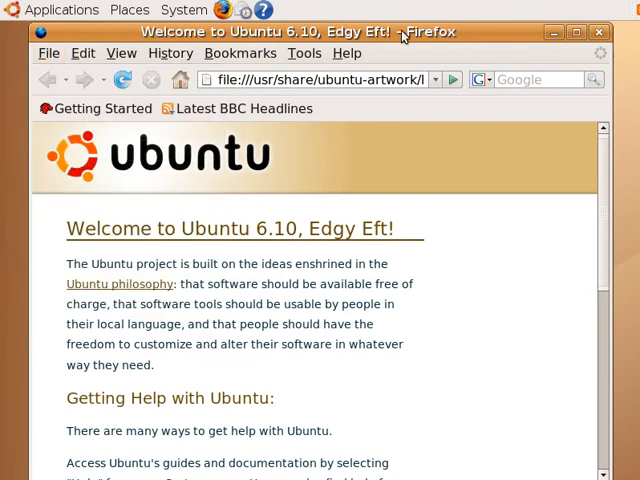
mouse_move(554, 32)
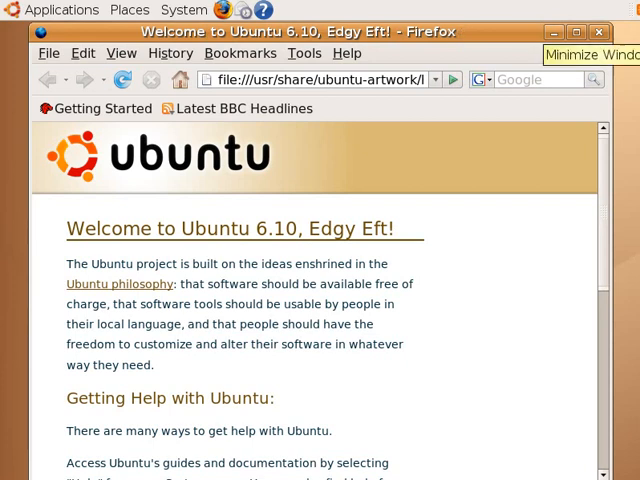